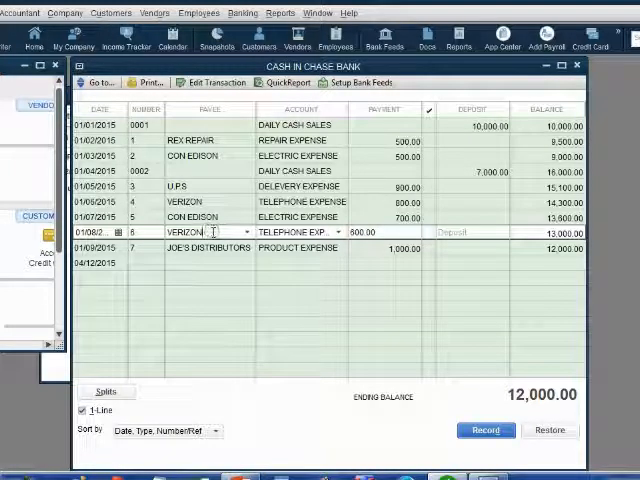
Void the Verizon check and record it, accepting the past-transaction warning and choosing 'No, just void the check'
right_click(216, 232)
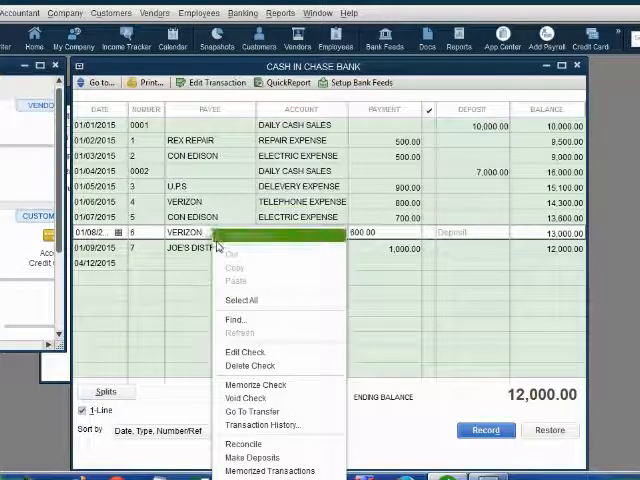
mouse_move(242, 300)
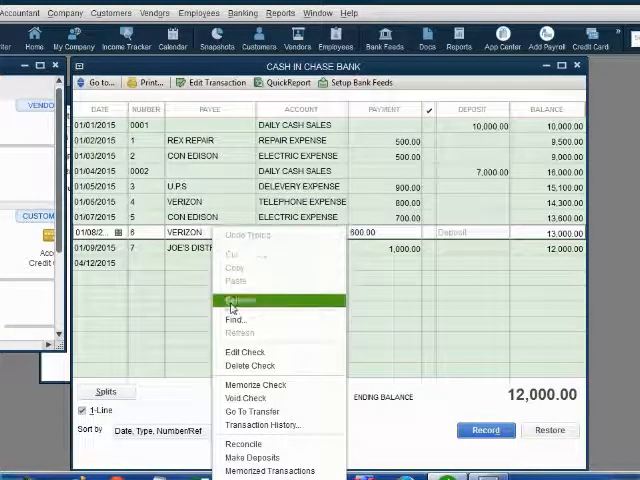
mouse_move(244, 398)
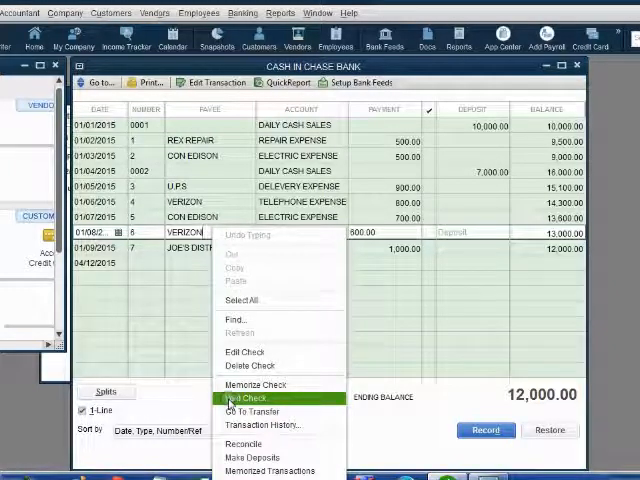
mouse_move(258, 400)
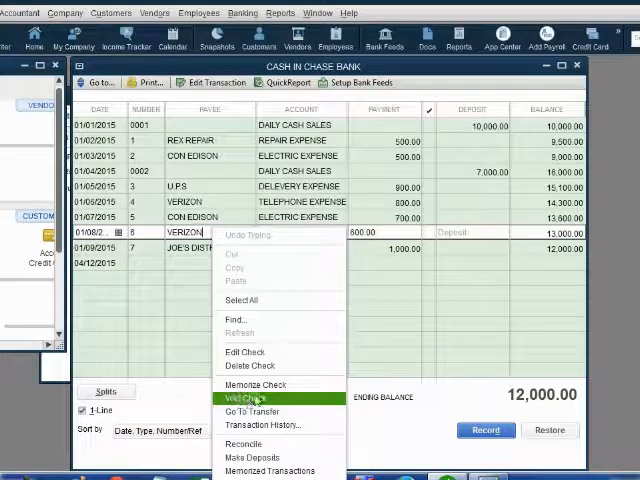
left_click(246, 398)
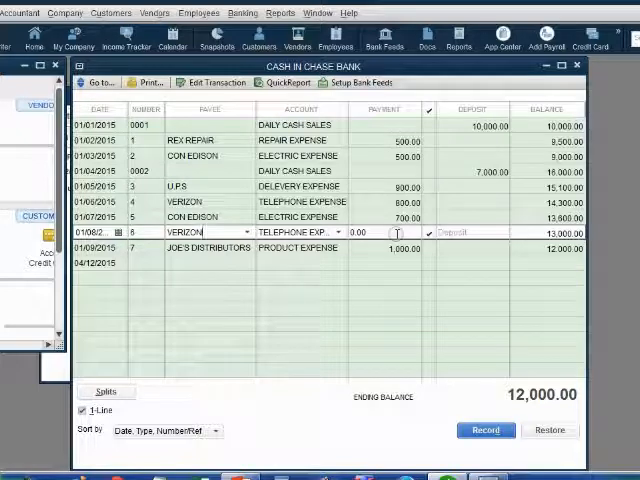
left_click(484, 430)
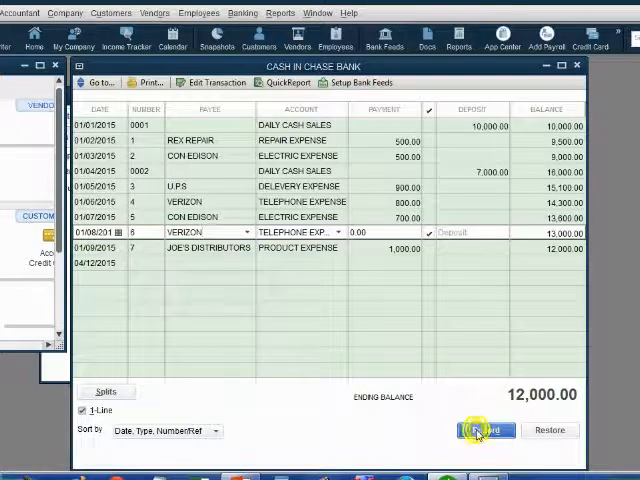
left_click(484, 430)
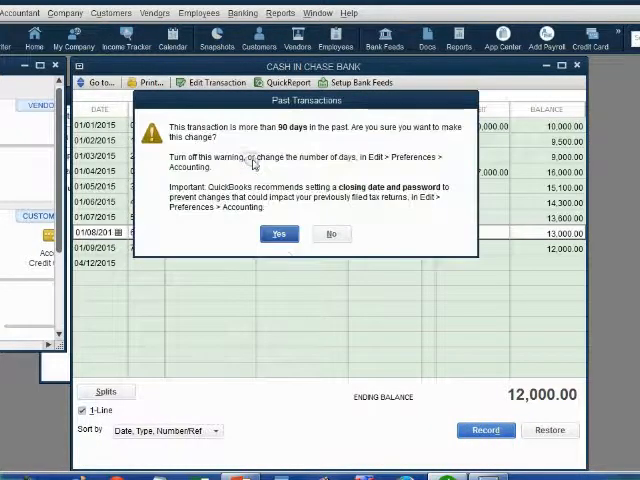
left_click(280, 232)
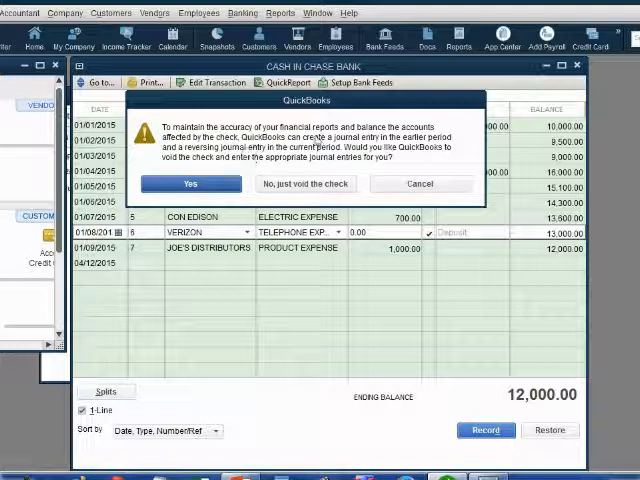
mouse_move(304, 184)
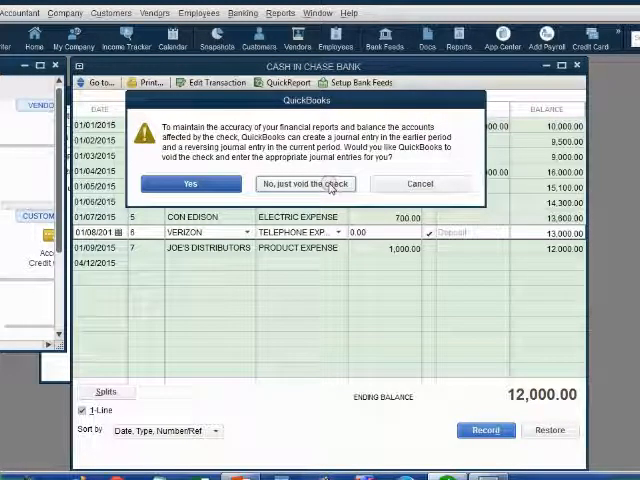
left_click(304, 184)
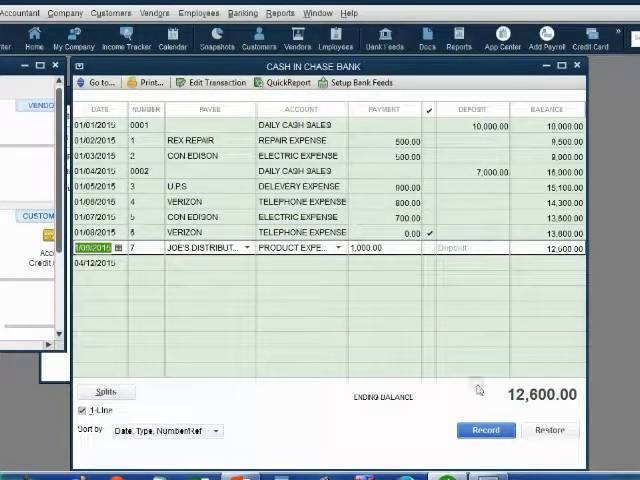
mouse_move(544, 404)
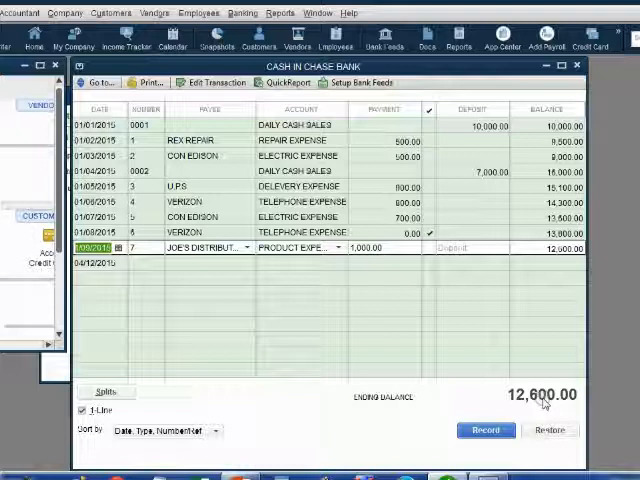
mouse_move(82, 368)
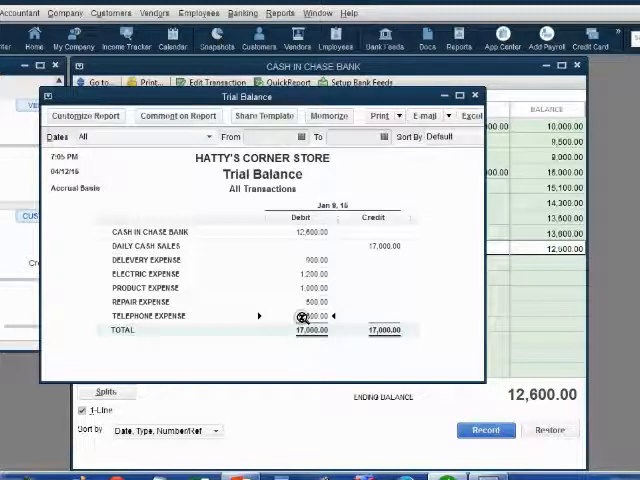
double_click(310, 316)
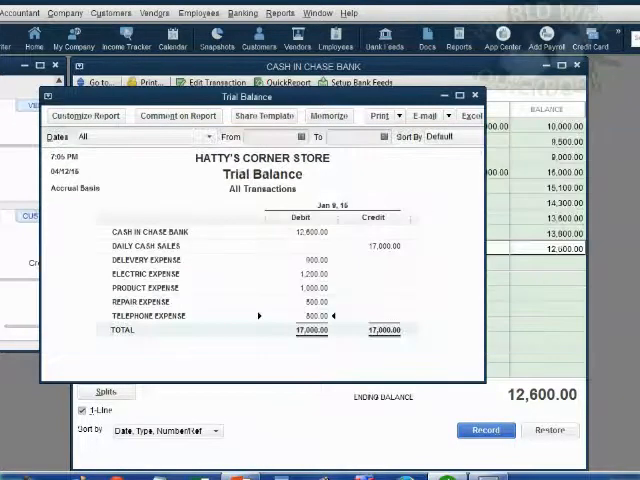
left_click(474, 94)
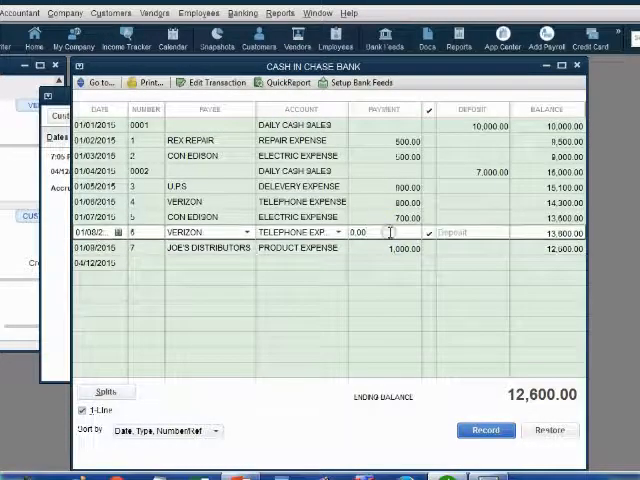
Re-enter 600 in the Verizon check's Payment field, record it, and dismiss the check reminder
triple_click(360, 232)
type("800")
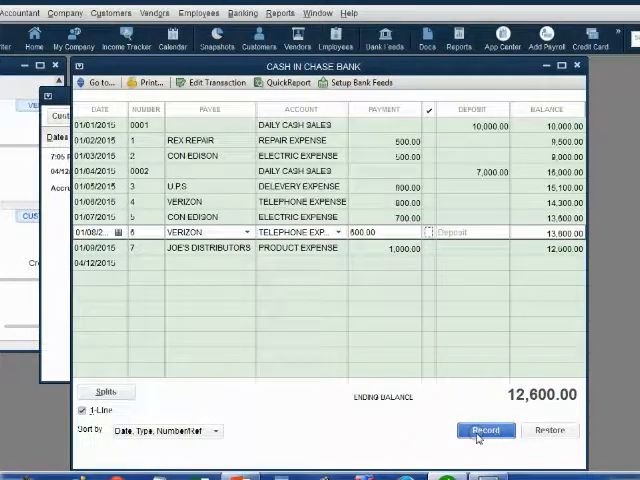
left_click(486, 430)
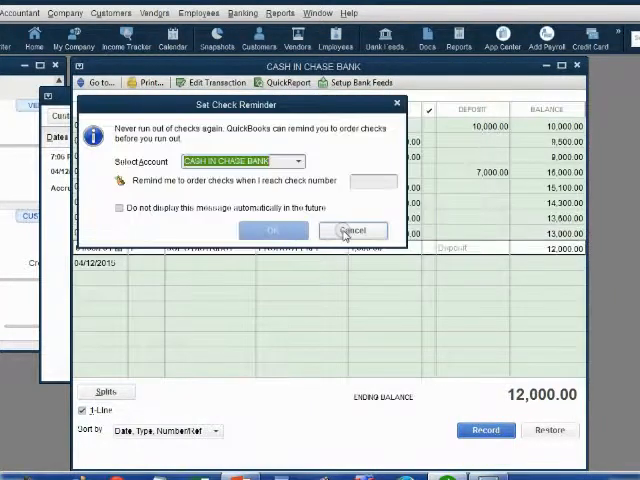
left_click(352, 230)
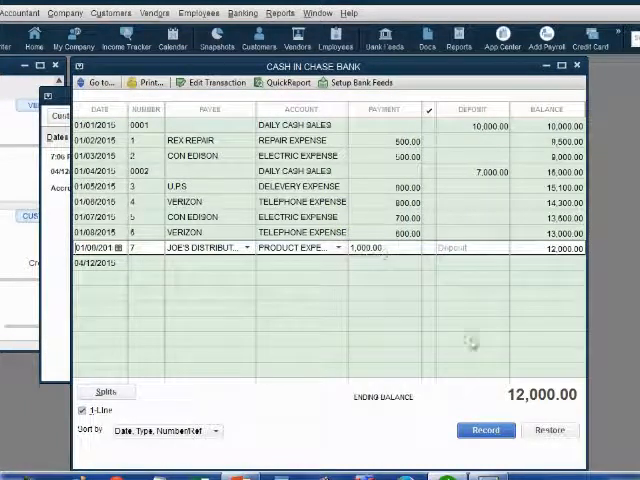
mouse_move(92, 332)
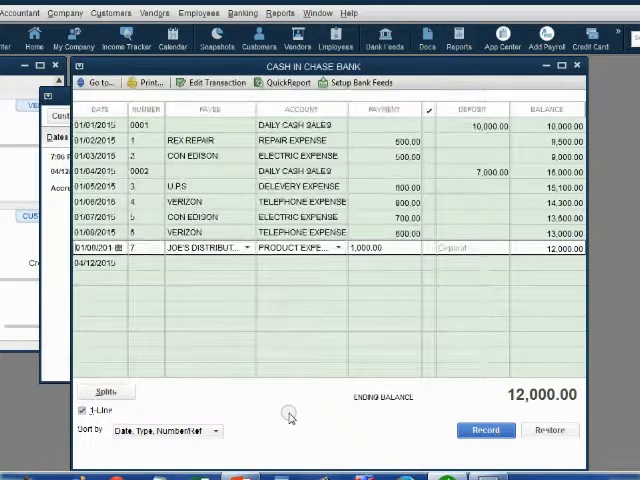
mouse_move(288, 416)
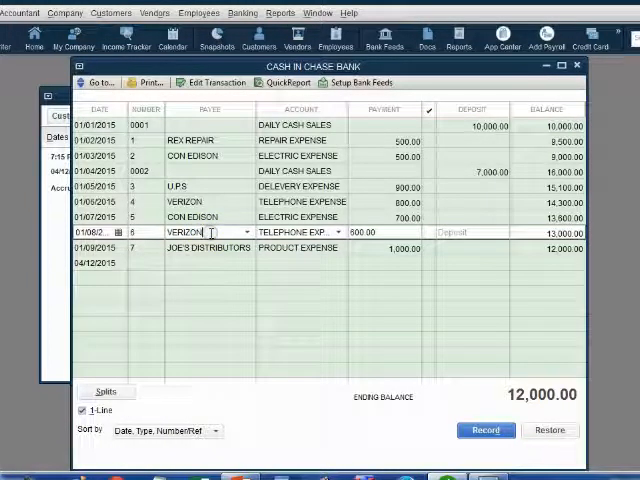
Delete the Verizon check, accepting the past-transaction warning and confirming the deletion
right_click(210, 232)
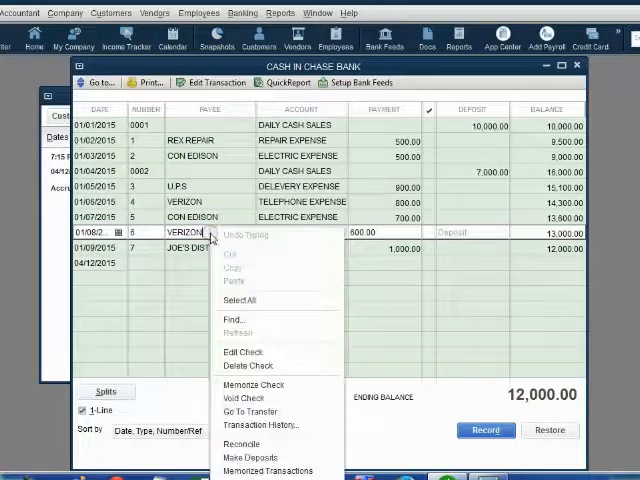
mouse_move(244, 352)
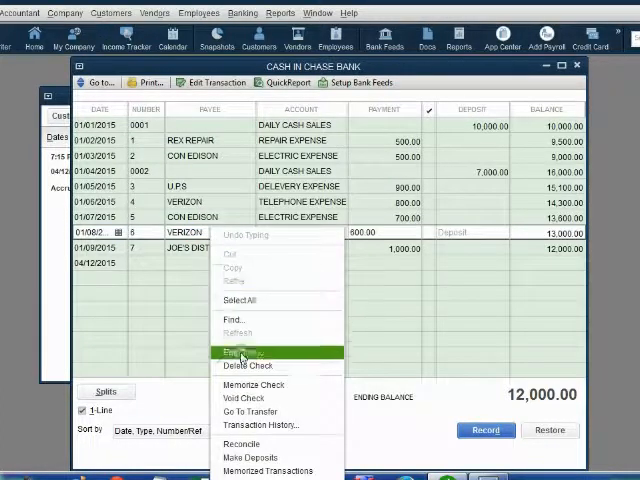
mouse_move(264, 366)
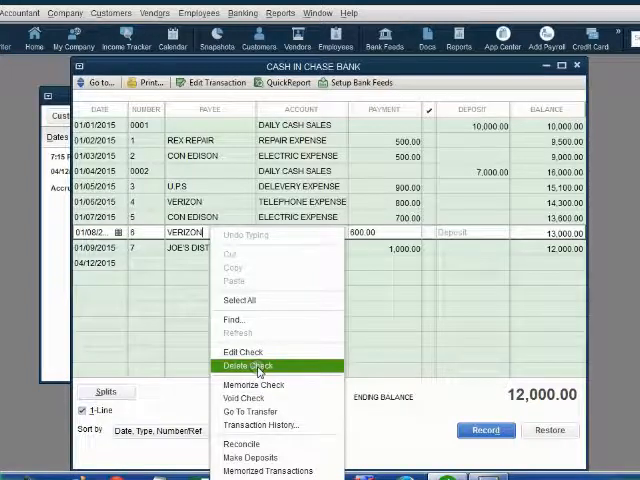
left_click(246, 364)
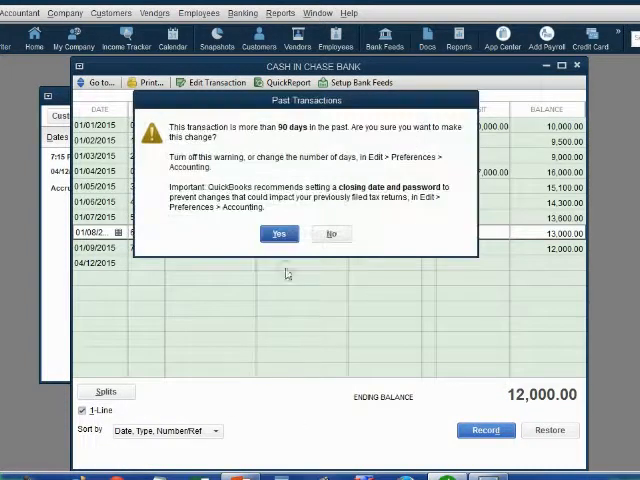
left_click(278, 232)
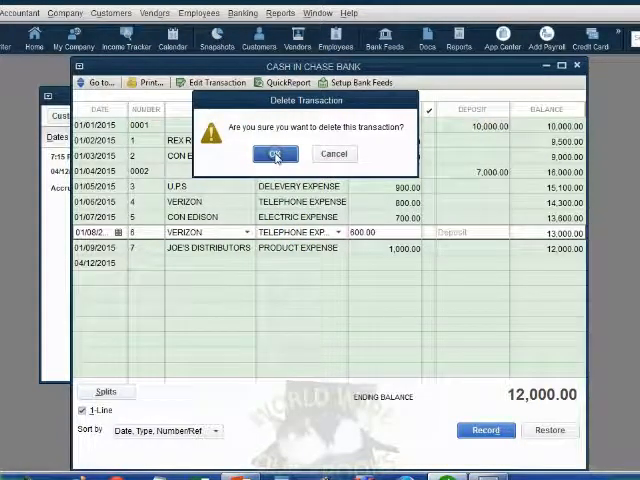
left_click(276, 154)
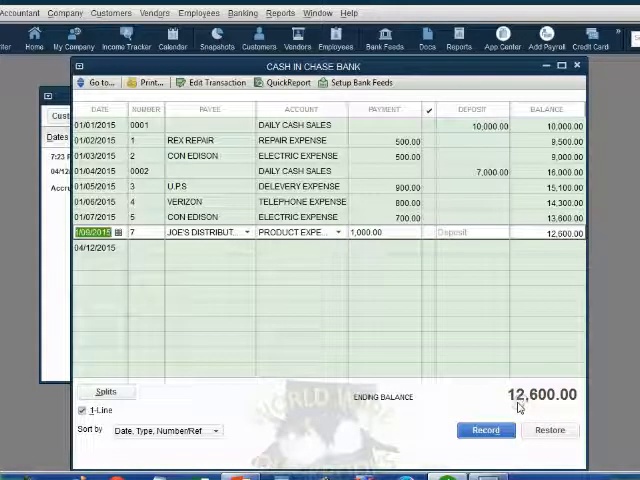
mouse_move(70, 318)
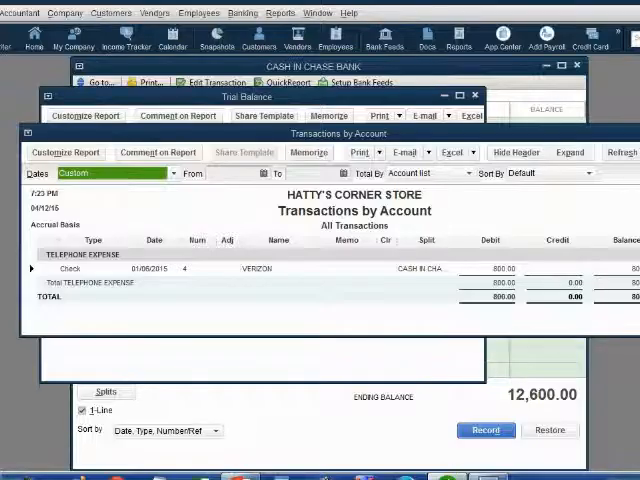
Run the Voided/Deleted Transactions Detail report from Reports > Accountant & Taxes
left_click(280, 12)
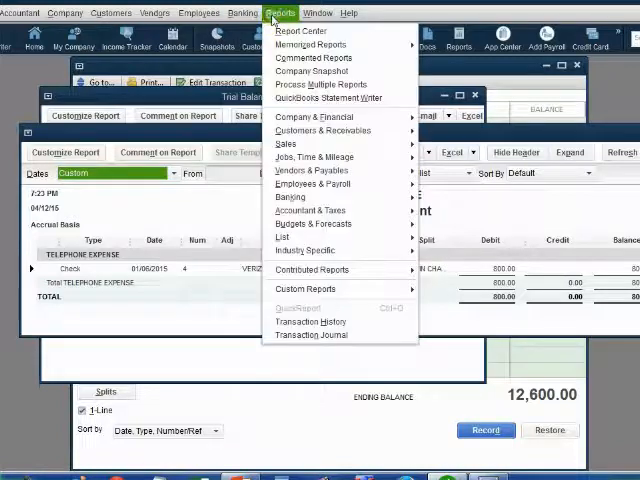
mouse_move(312, 210)
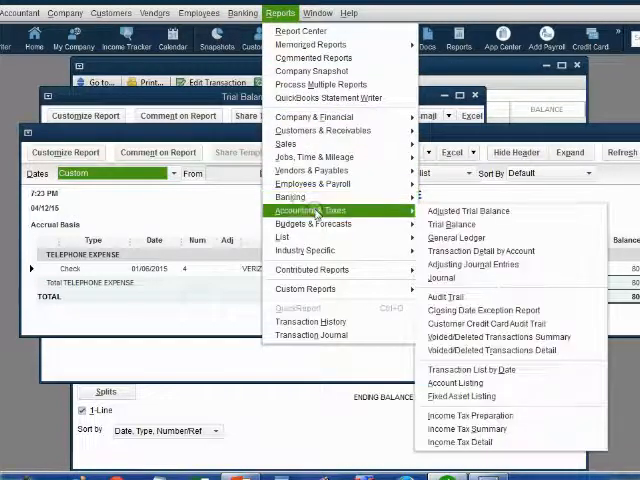
mouse_move(468, 212)
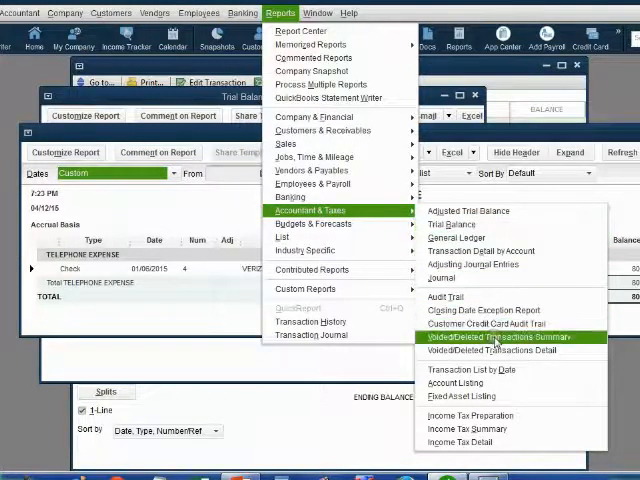
mouse_move(496, 350)
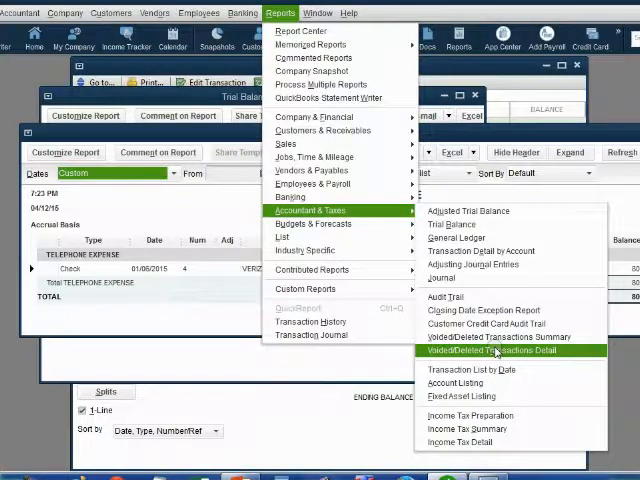
left_click(494, 350)
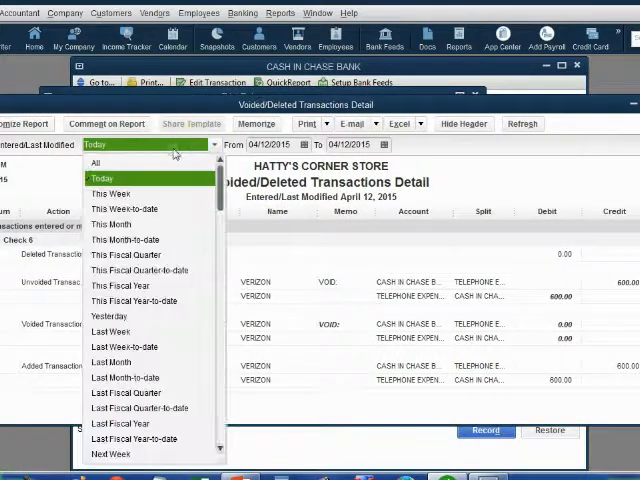
Set the report's Dates to All and review the voided checks and changed or deleted deposits
left_click(96, 162)
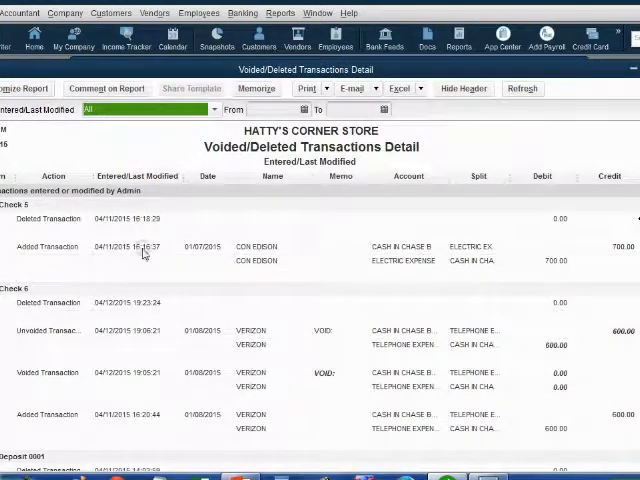
scroll("down", 3)
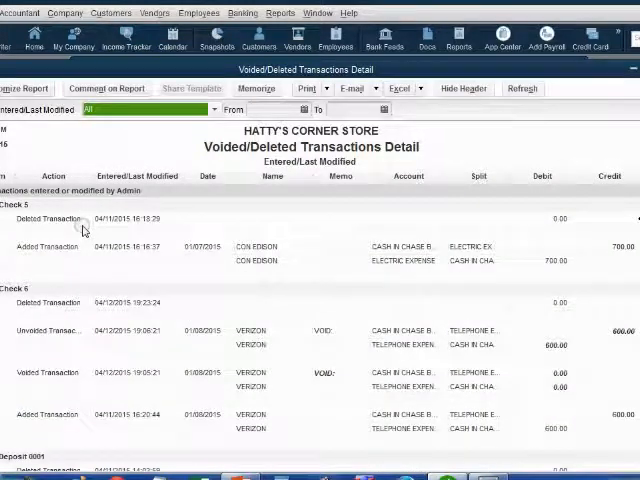
scroll("down", 3)
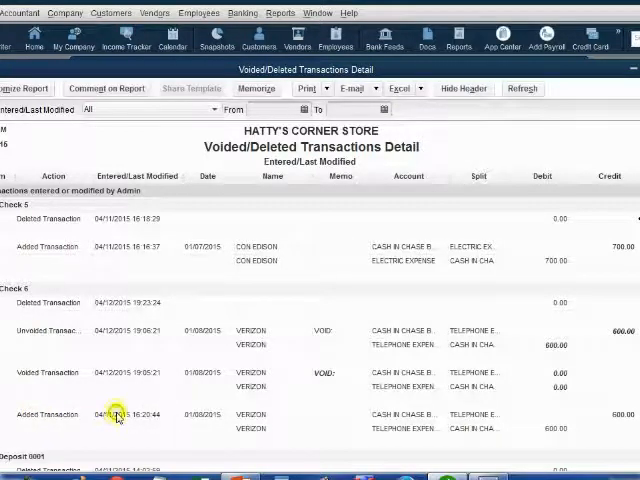
mouse_move(72, 376)
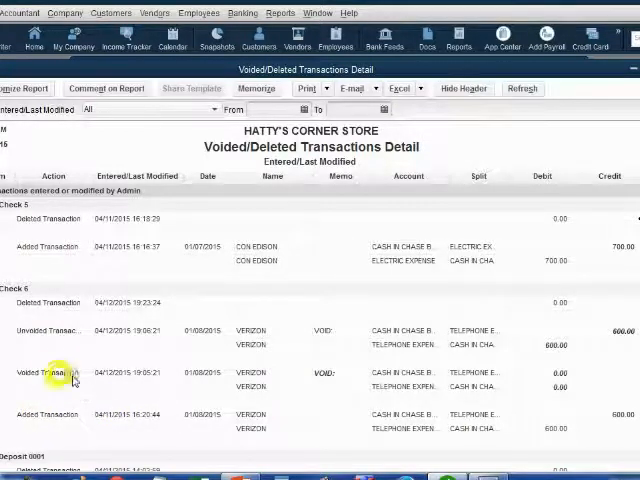
mouse_move(120, 378)
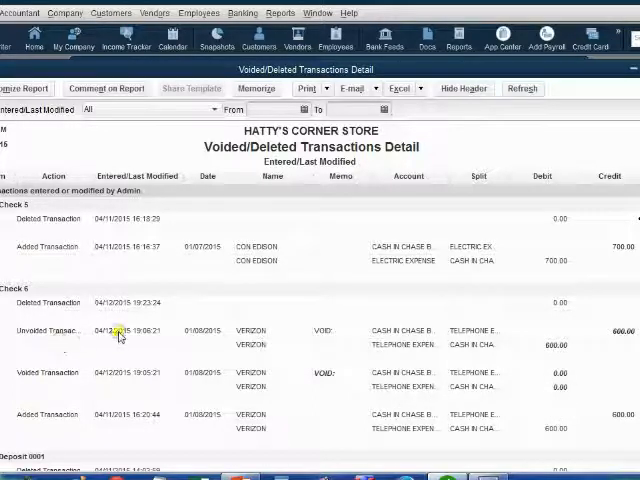
mouse_move(410, 360)
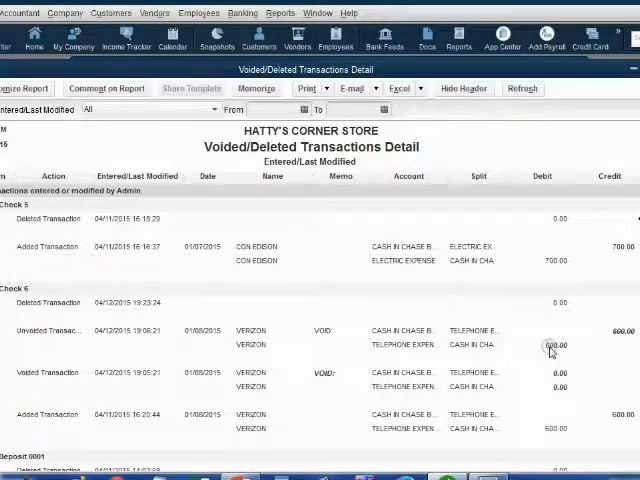
mouse_move(132, 312)
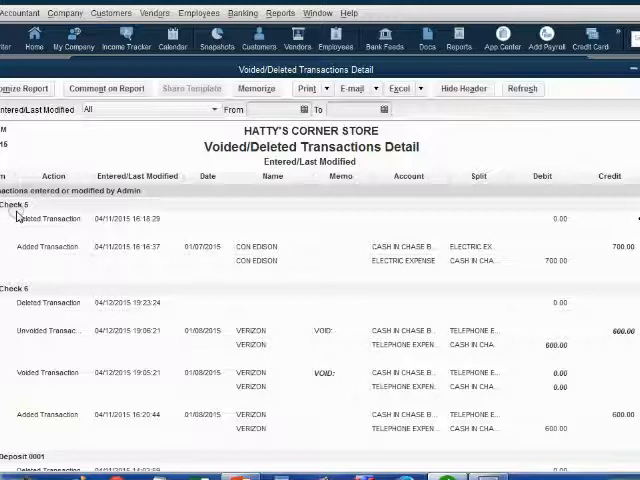
scroll("down", 3)
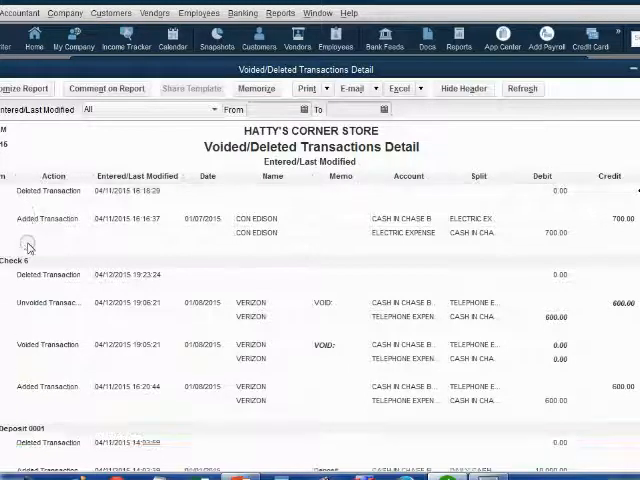
scroll("down", 3)
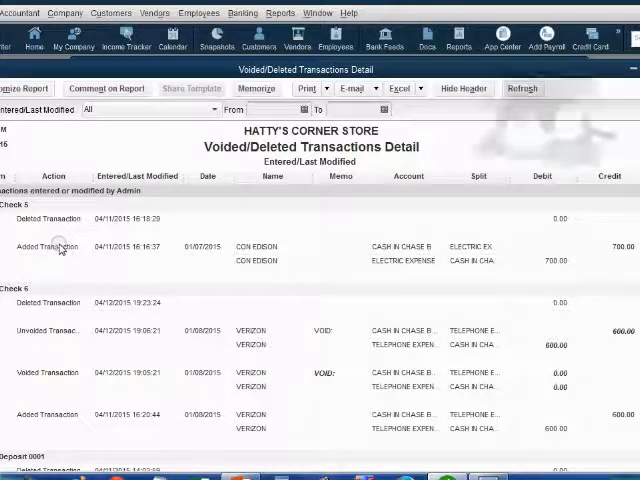
scroll("down", 3)
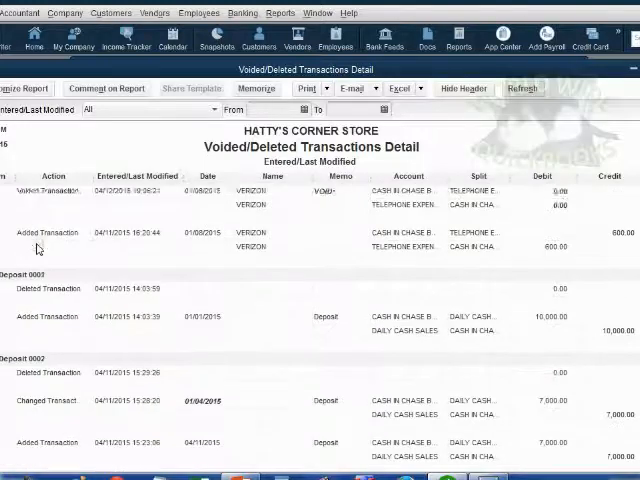
scroll("up", 3)
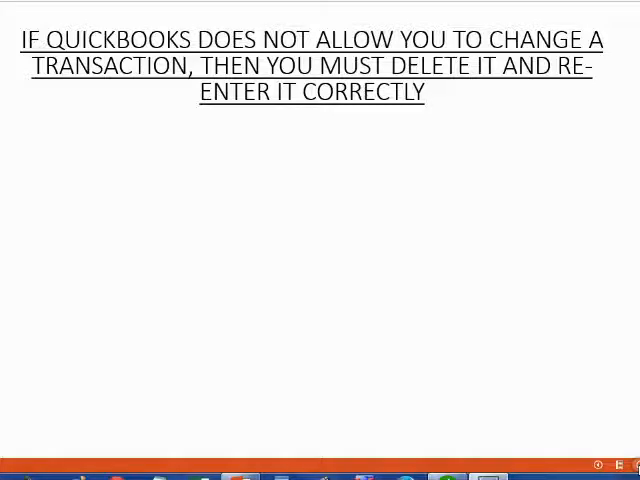
mouse_move(416, 36)
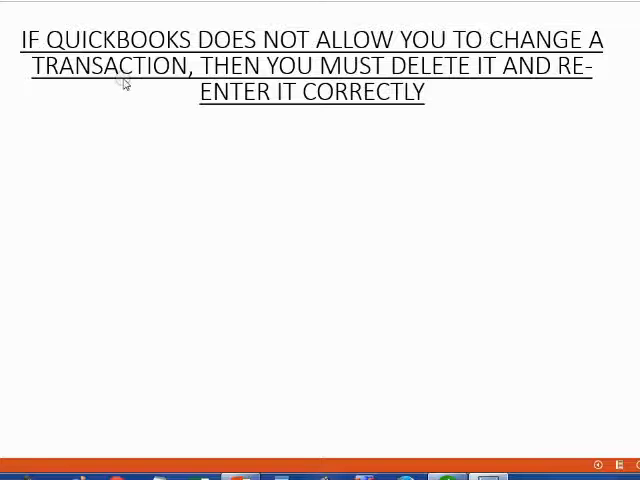
mouse_move(432, 72)
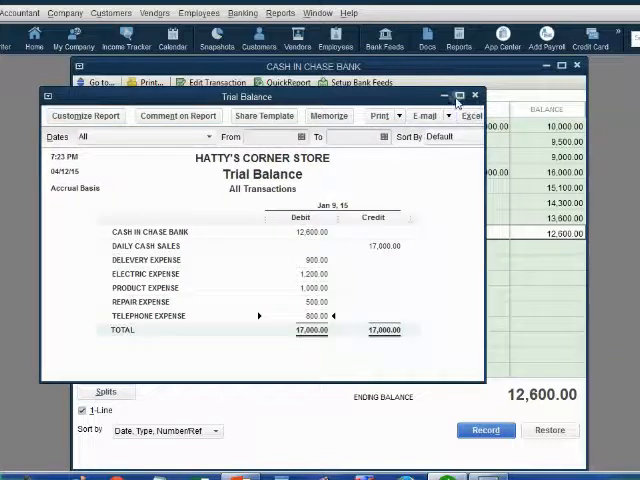
Close the trial balance and start a January-dated register entry numbered 0003
left_click(476, 96)
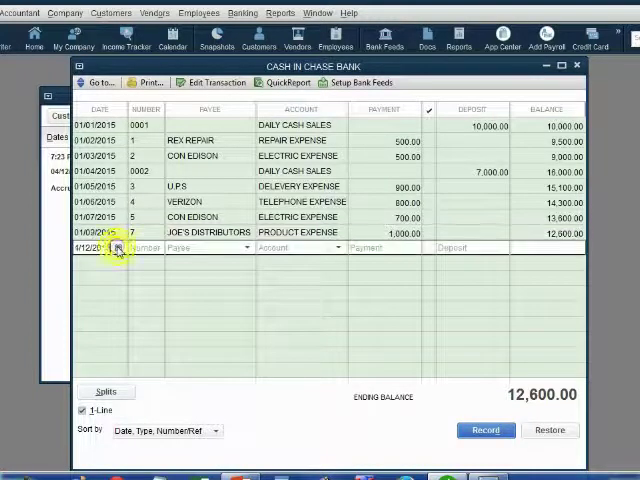
left_click(120, 248)
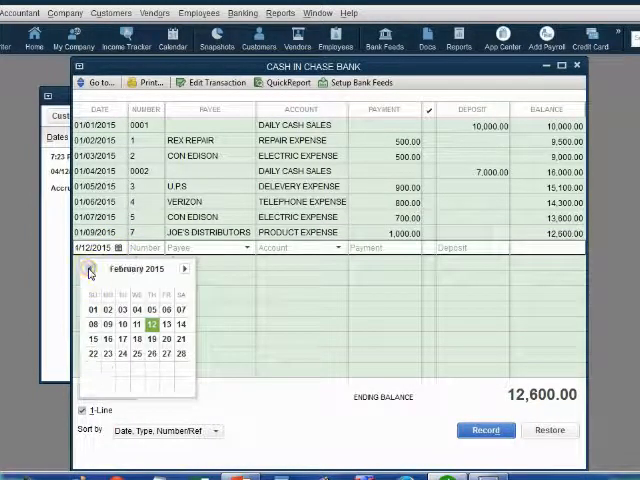
left_click(88, 268)
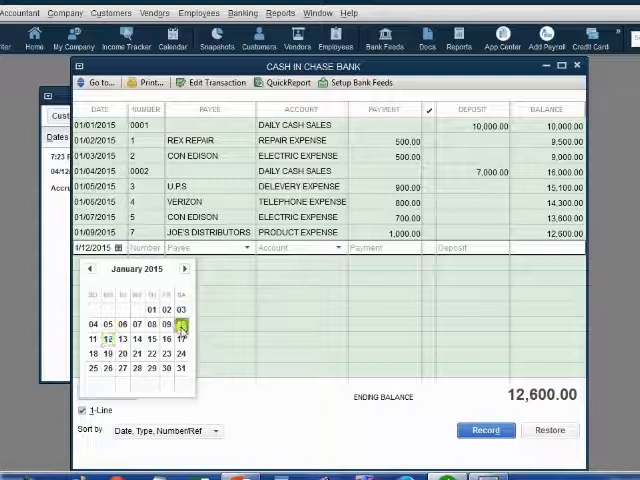
left_click(180, 324)
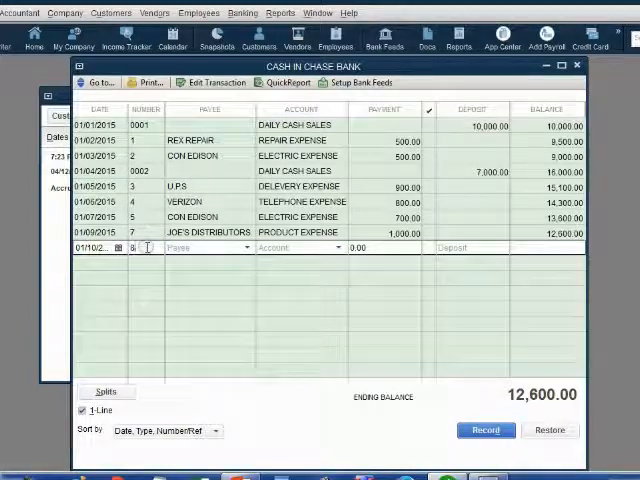
type("00")
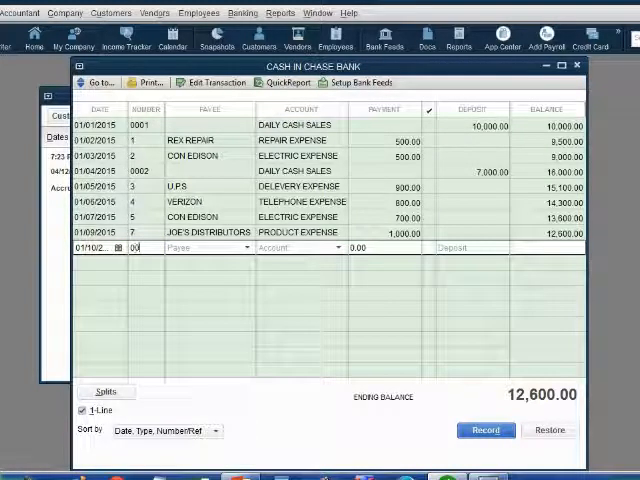
type("03")
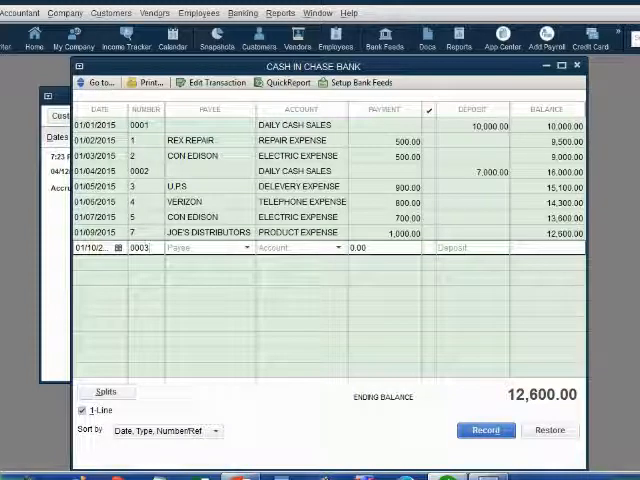
Assign the DAILY CASH SALES account and enter 9000 in the Payment column
left_click(248, 246)
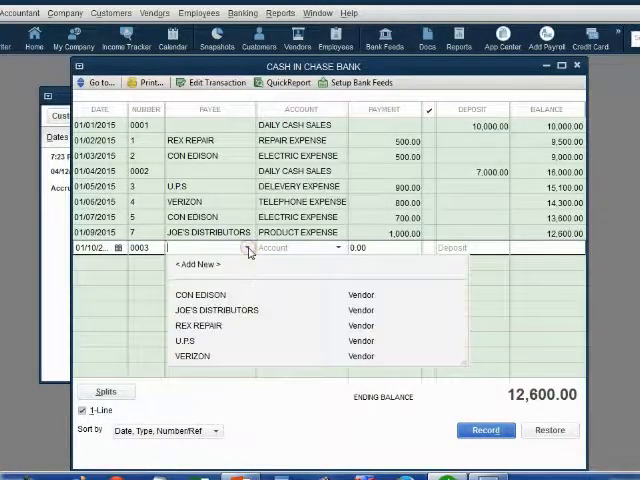
left_click(336, 246)
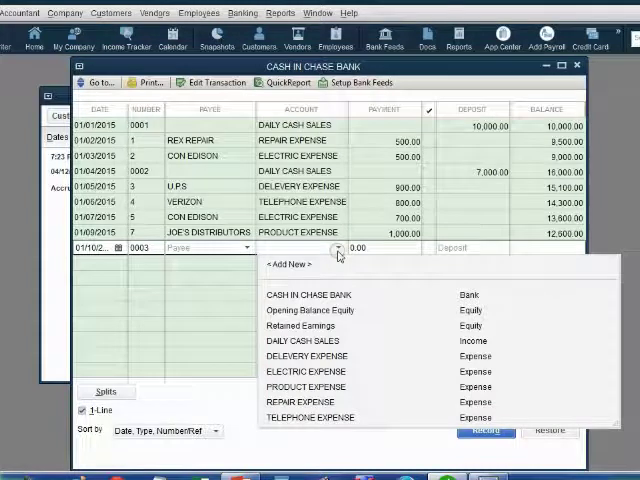
left_click(302, 340)
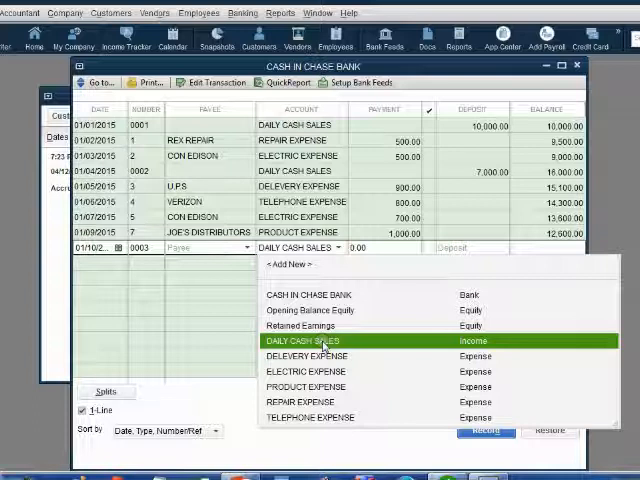
left_click(304, 340)
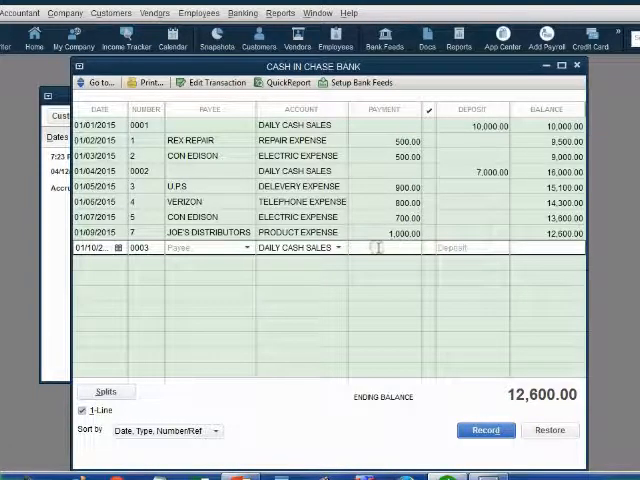
type("9000")
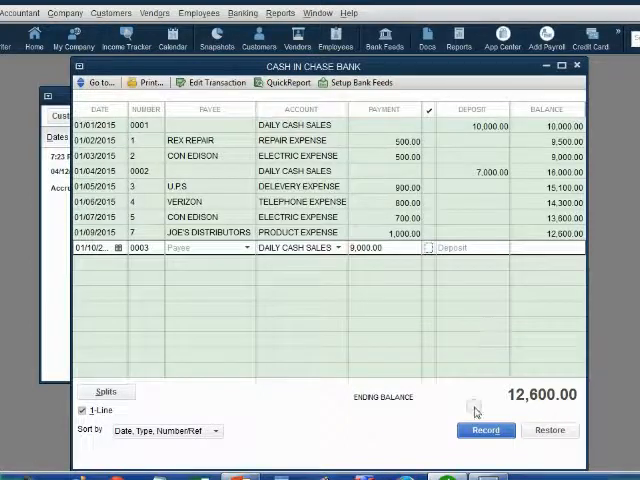
left_click(484, 430)
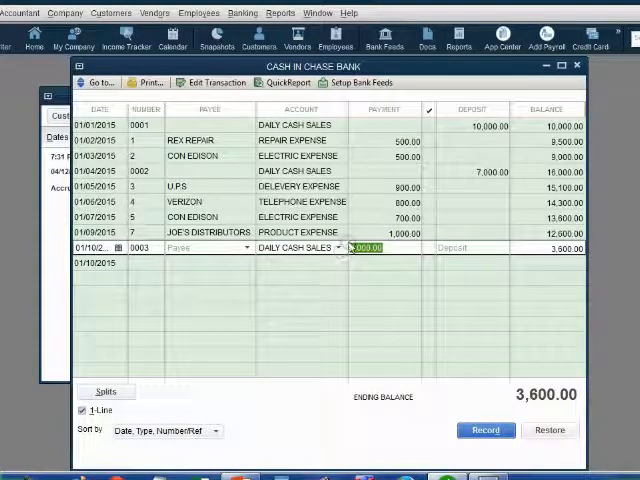
Move the 9,000.00 amount of entry 0003 from Payment into the Deposit column
left_click(384, 246)
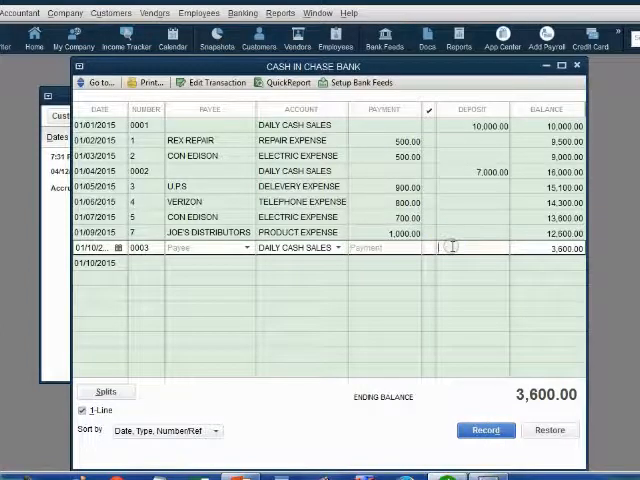
type("9,000.00")
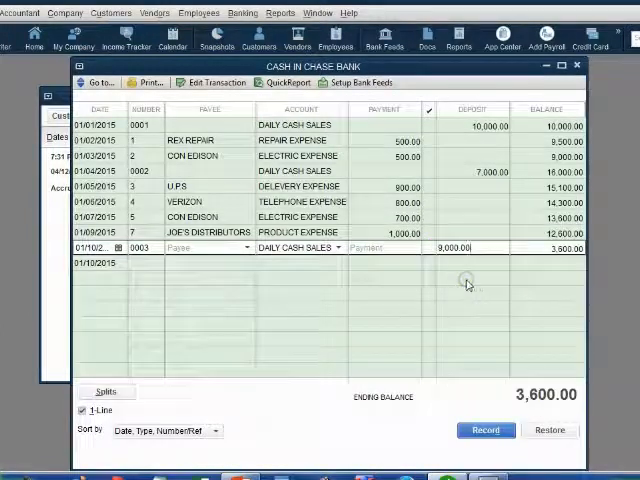
mouse_move(380, 266)
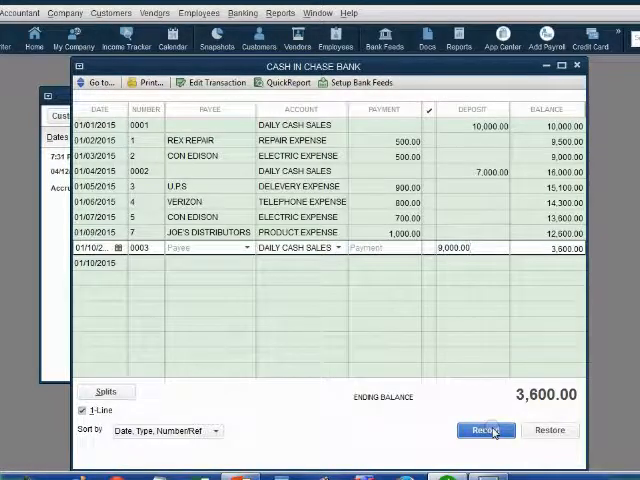
left_click(486, 430)
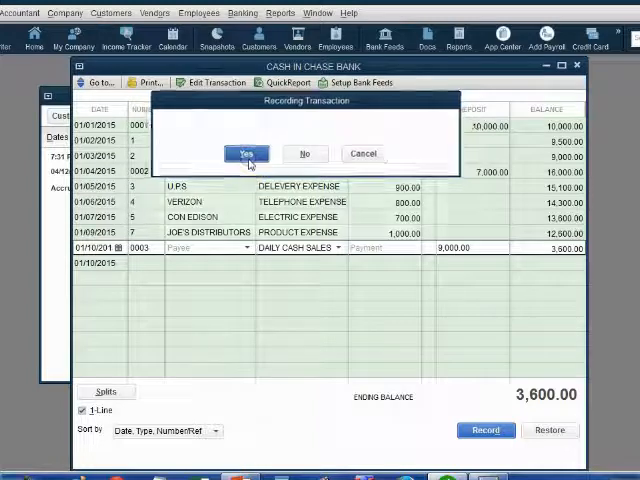
left_click(244, 152)
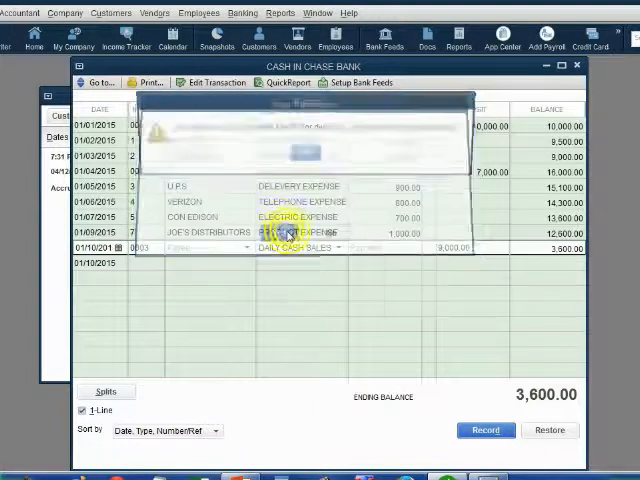
left_click(486, 430)
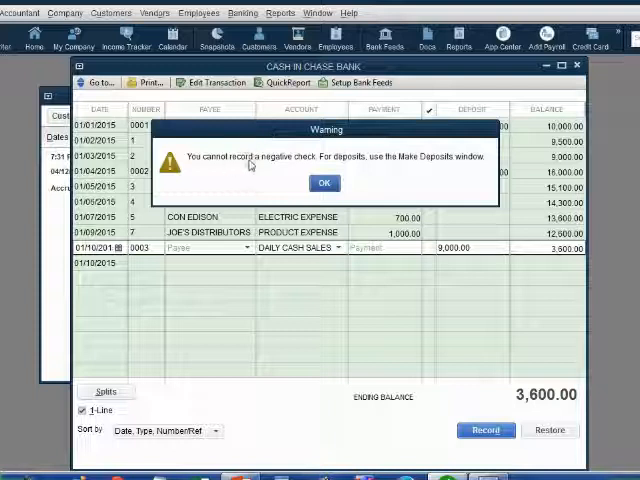
mouse_move(300, 168)
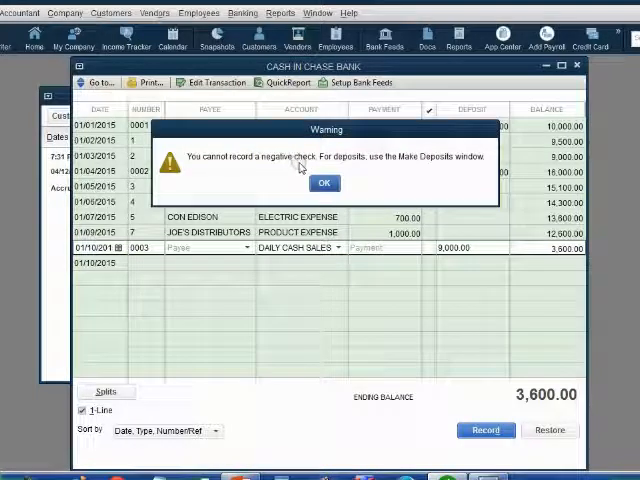
mouse_move(458, 156)
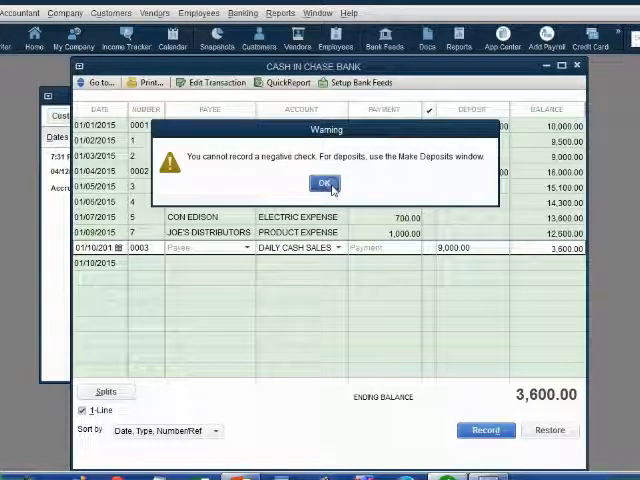
left_click(324, 184)
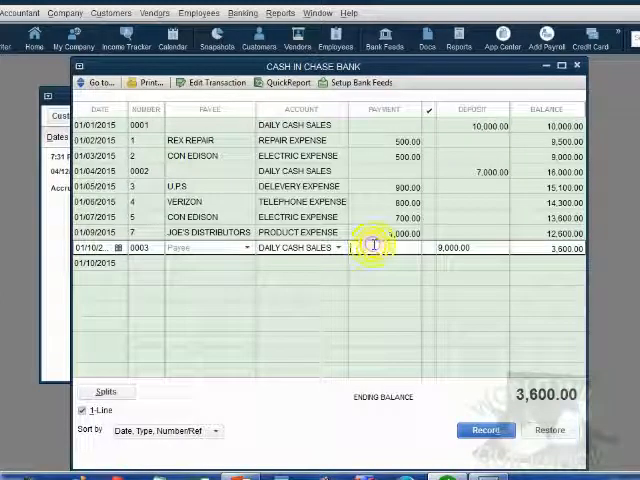
Delete the unfinished 0003 entry, accepting the past-transaction warning and confirming deletion
right_click(376, 244)
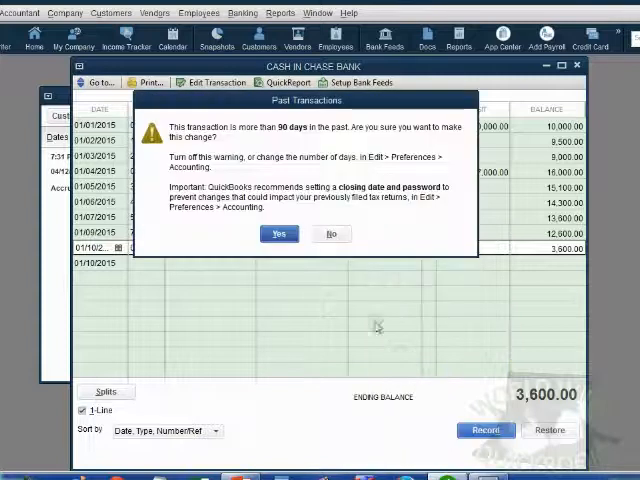
left_click(278, 232)
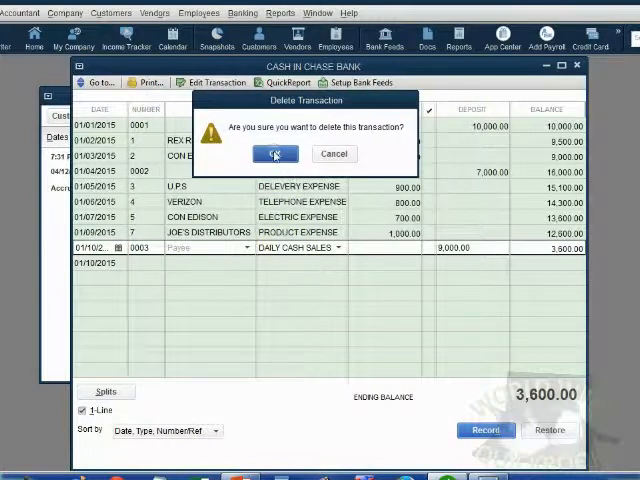
left_click(274, 154)
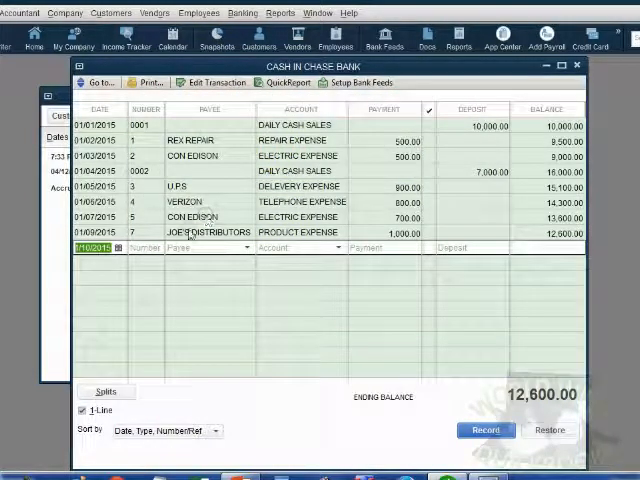
type("0003")
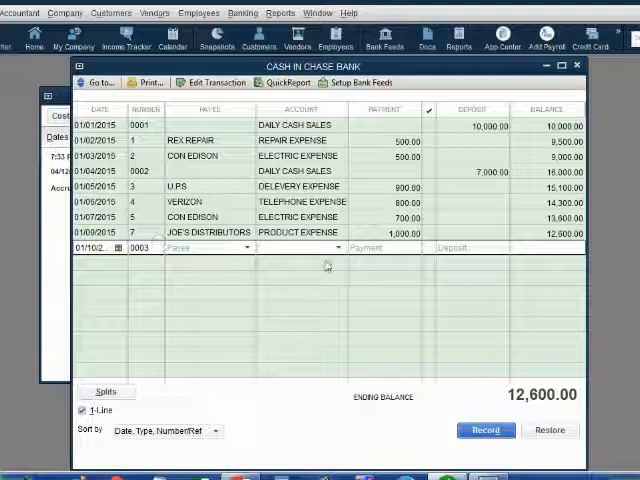
Record deposit 0003 of 9000 to DAILY CASH SALES, accepting the Past Transactions warning
left_click(332, 246)
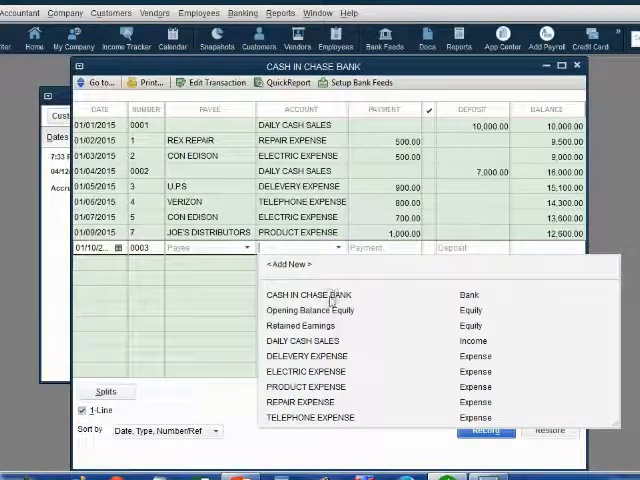
left_click(302, 340)
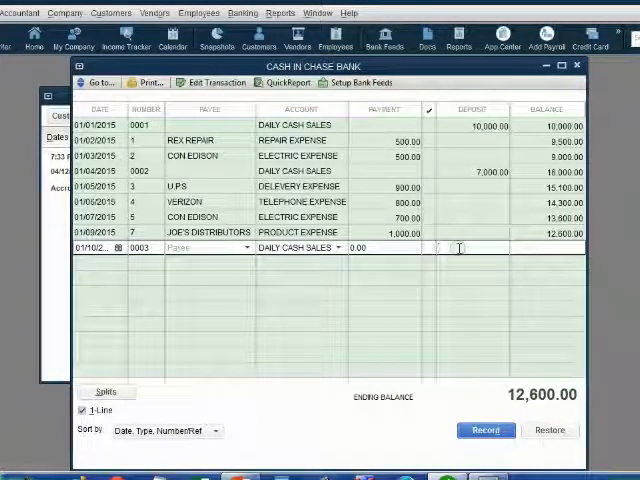
type("9000")
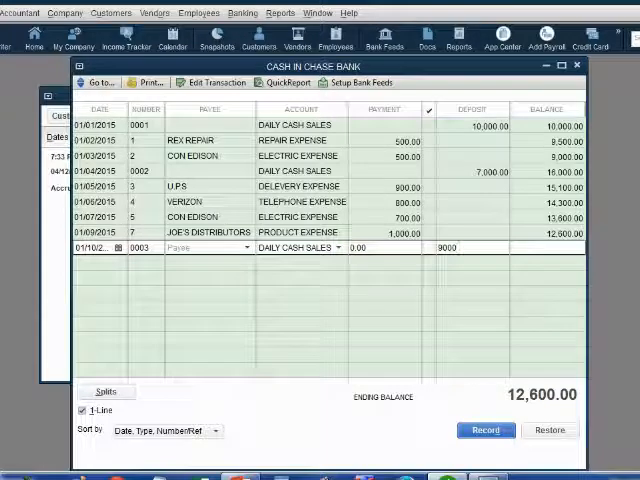
left_click(484, 430)
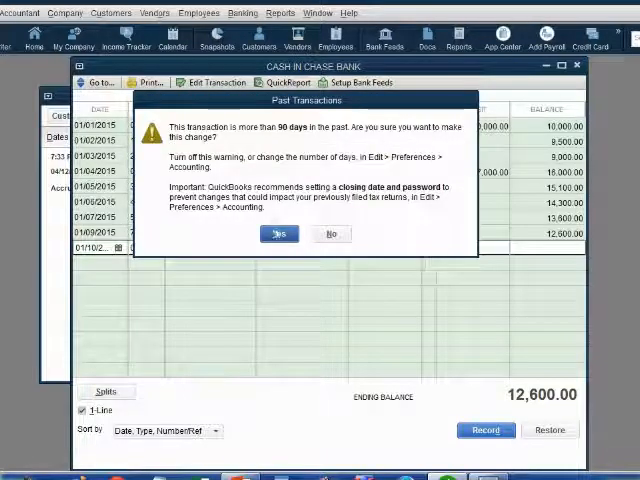
left_click(280, 232)
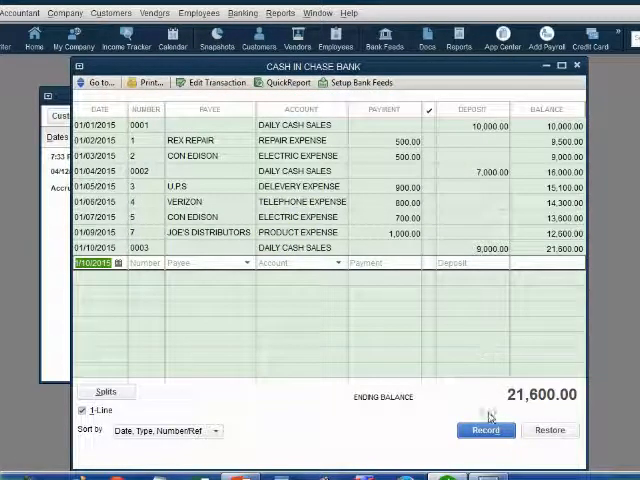